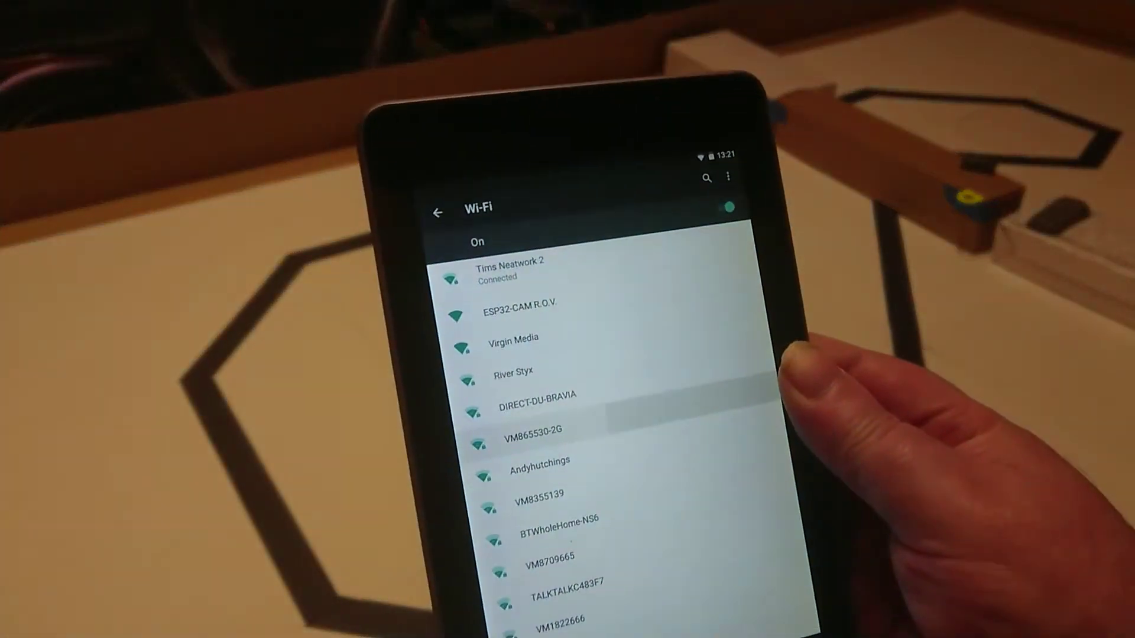
- Join the ESP32-CAM R.O.V. network from the Wi-Fi list
{"action": "left_click", "coordinate": [532, 429]}
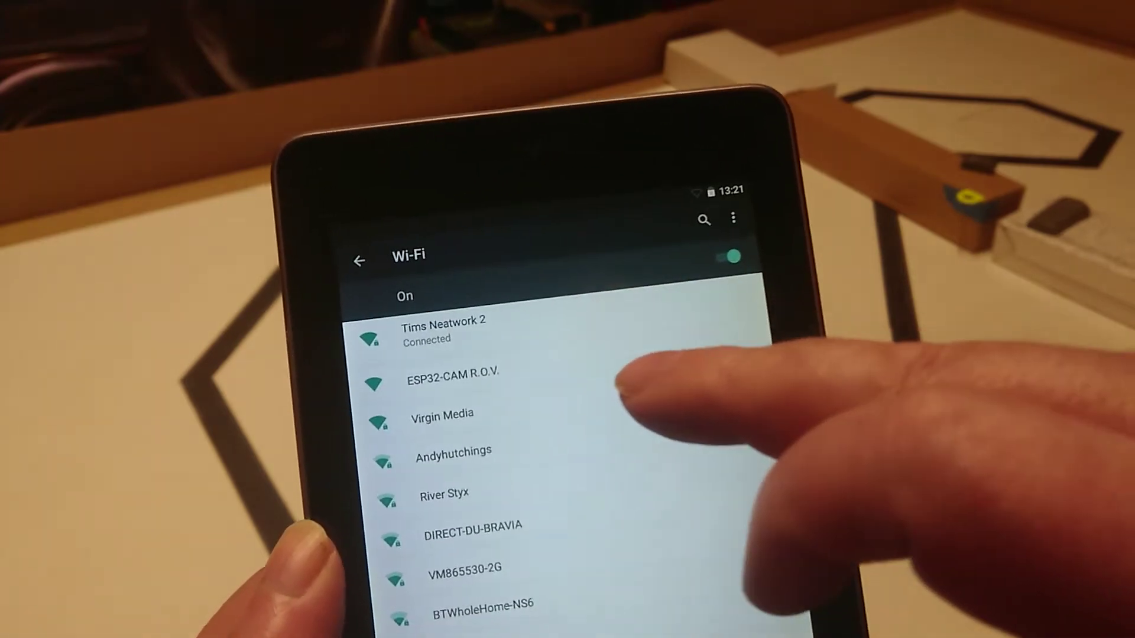
{"action": "left_click", "coordinate": [447, 381]}
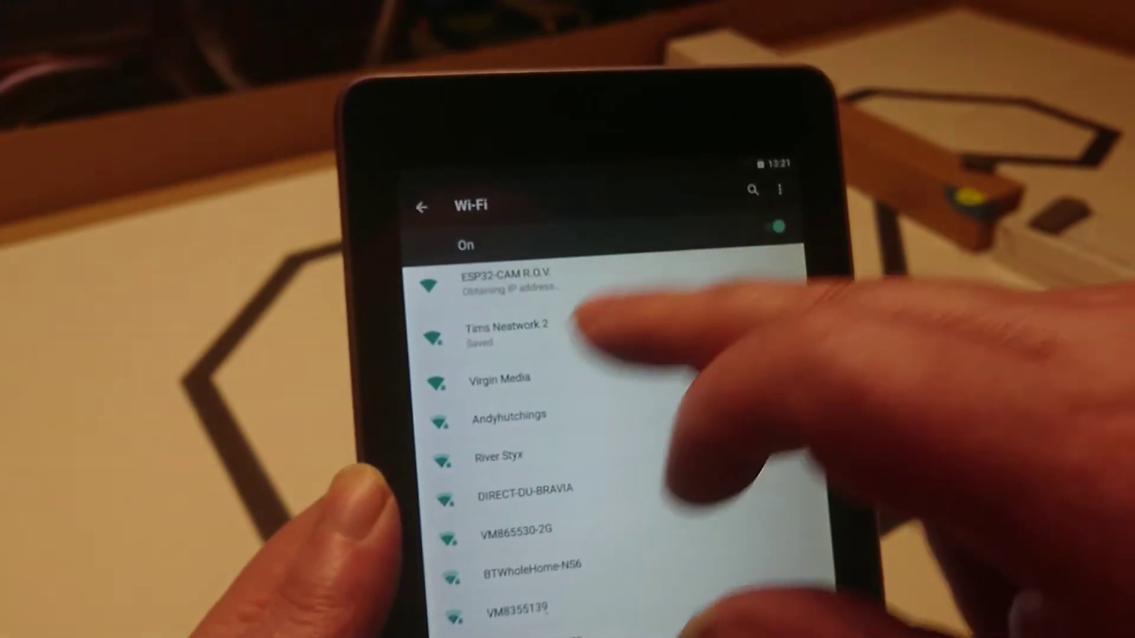